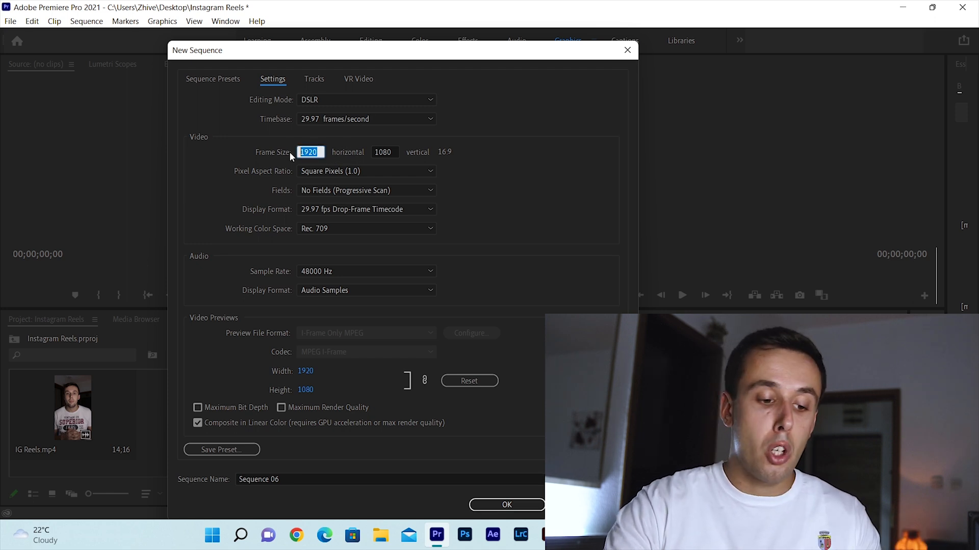
# Step: Enter a 1080 by 1920 frame size for the new vertical sequence
pyautogui.write('1080')
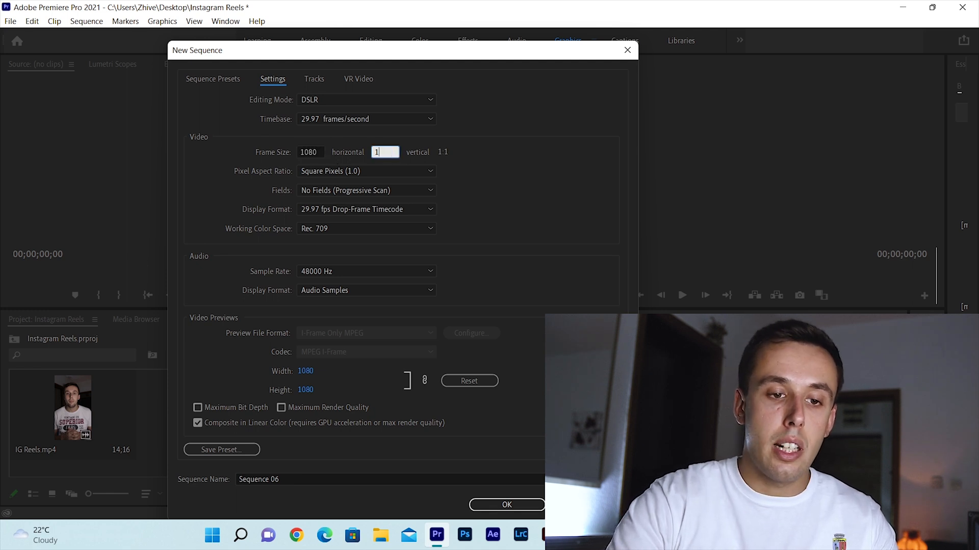
pyautogui.write('1920')
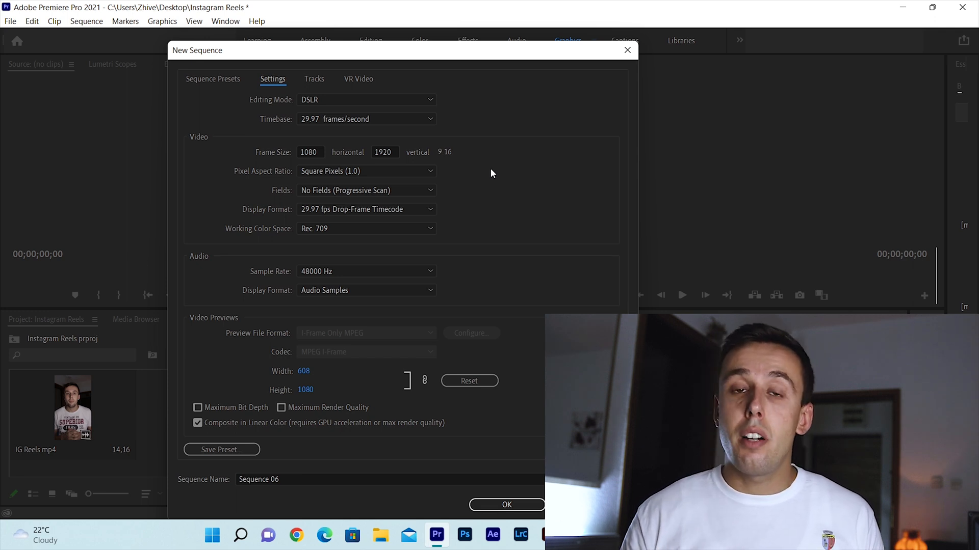
pyautogui.moveTo(365, 157)
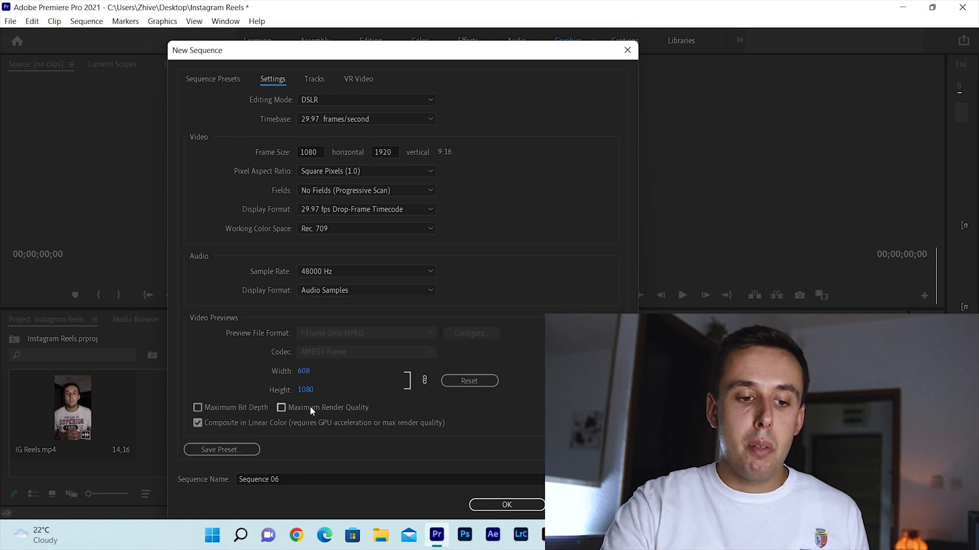
# Step: Enable Maximum Bit Depth and Maximum Render Quality, accepting the performance warning
pyautogui.click(198, 407)
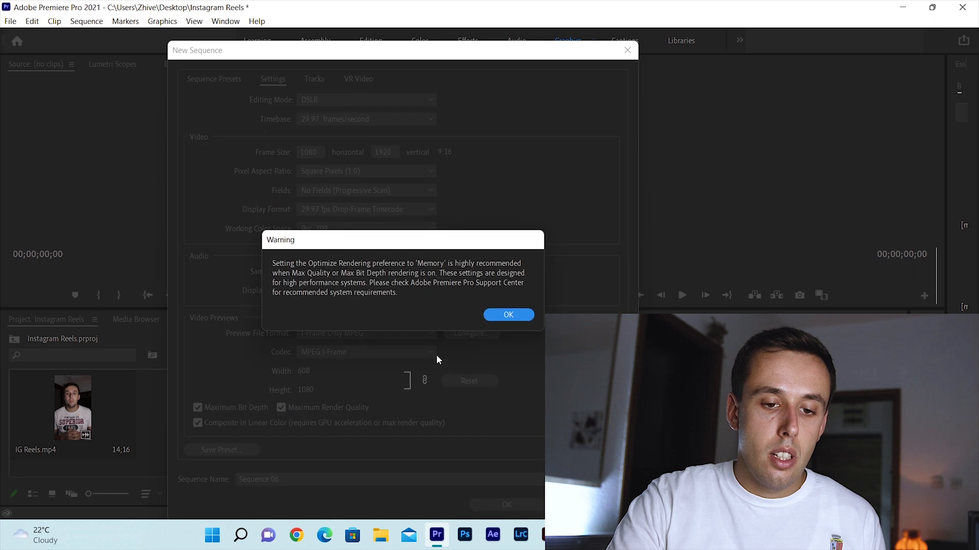
pyautogui.click(508, 315)
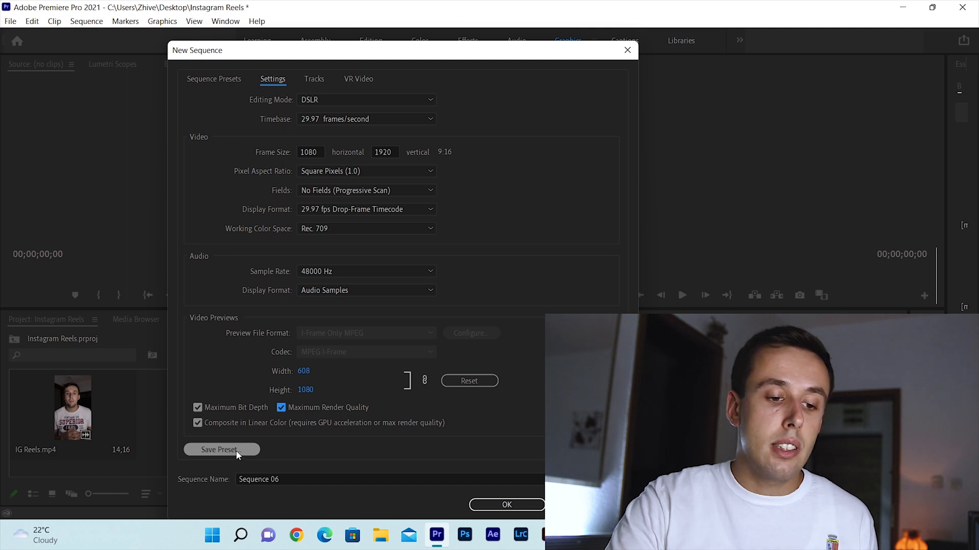
# Step: Save the current vertical settings as a preset named Instagram 2022
pyautogui.click(220, 450)
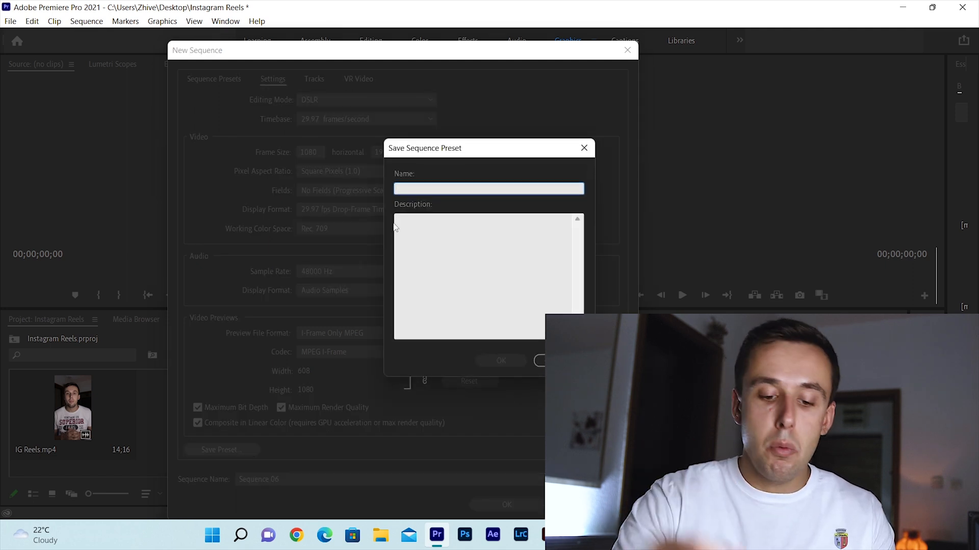
pyautogui.write('Instagram 2')
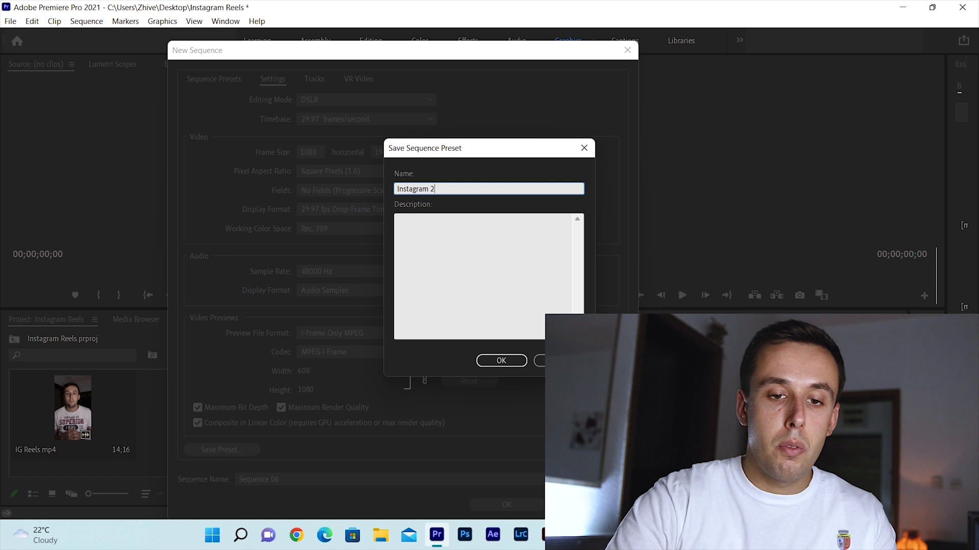
pyautogui.write('022')
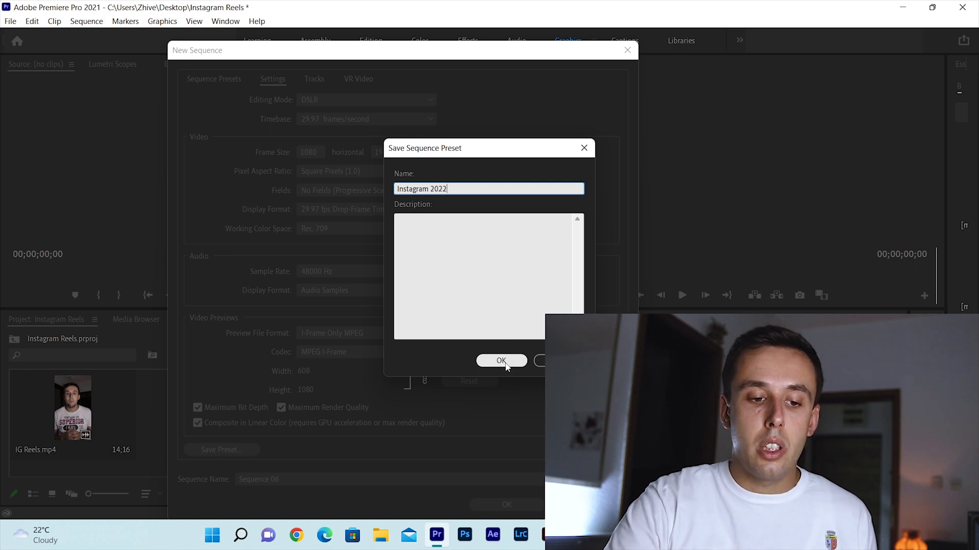
pyautogui.click(502, 361)
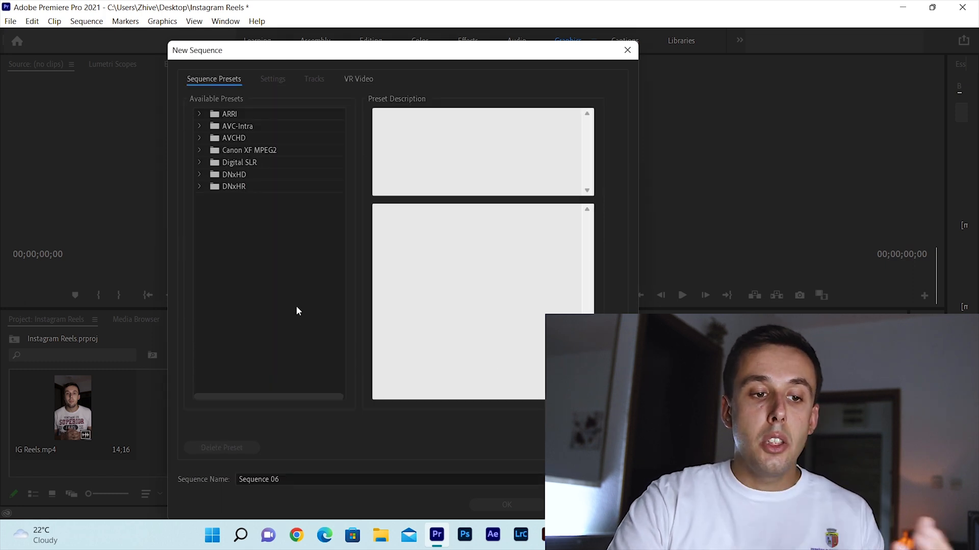
# Step: Create a sequence named Instgram High Quality from the Instagram 2022 custom preset
pyautogui.scroll(-3)
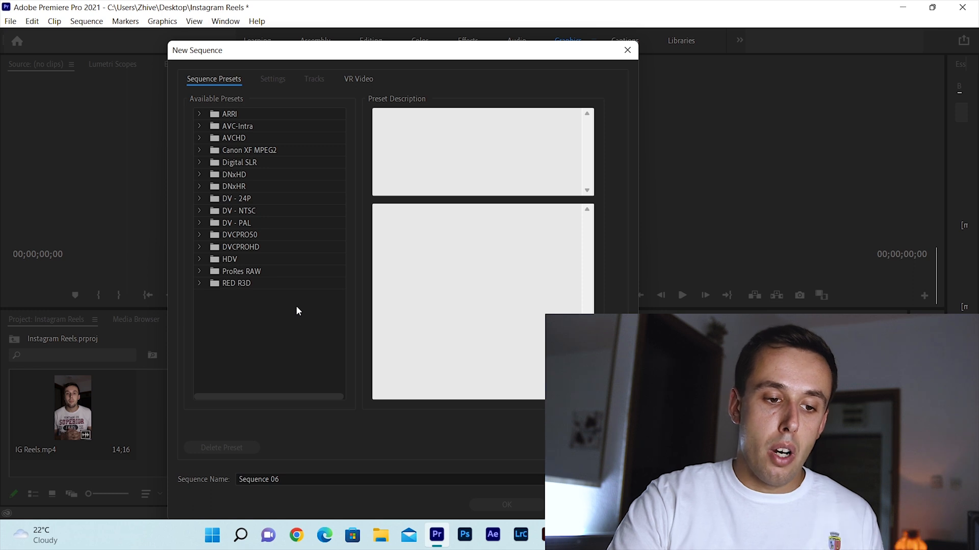
pyautogui.click(261, 368)
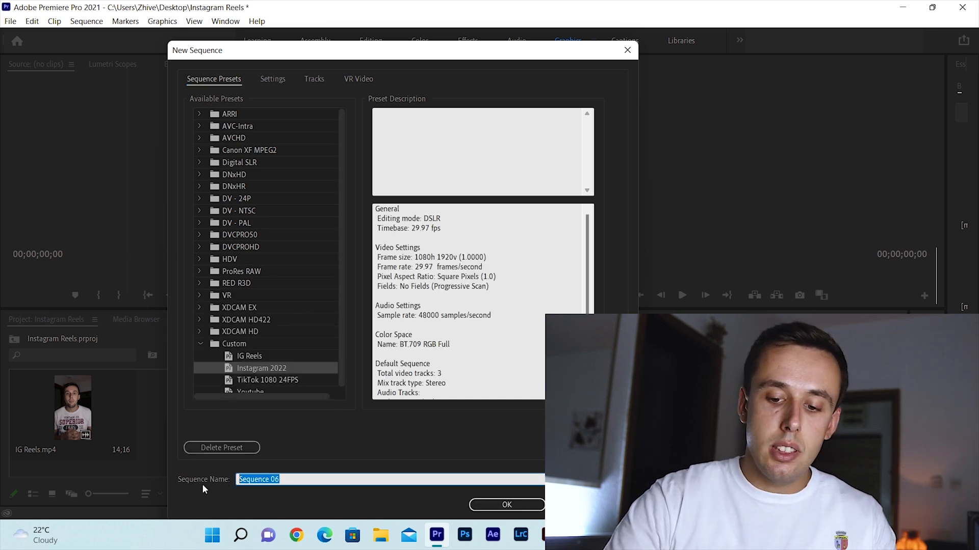
pyautogui.write('Instgram High Quality')
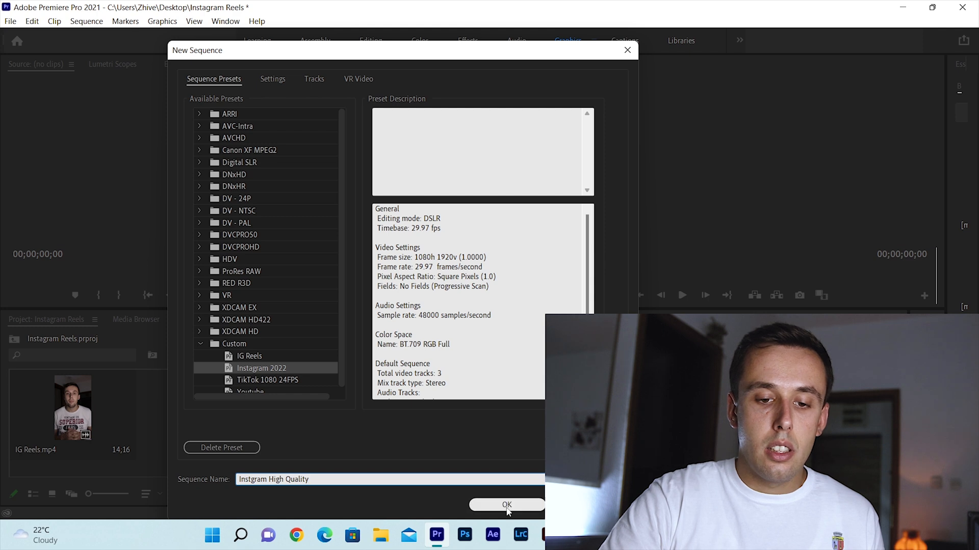
pyautogui.click(507, 504)
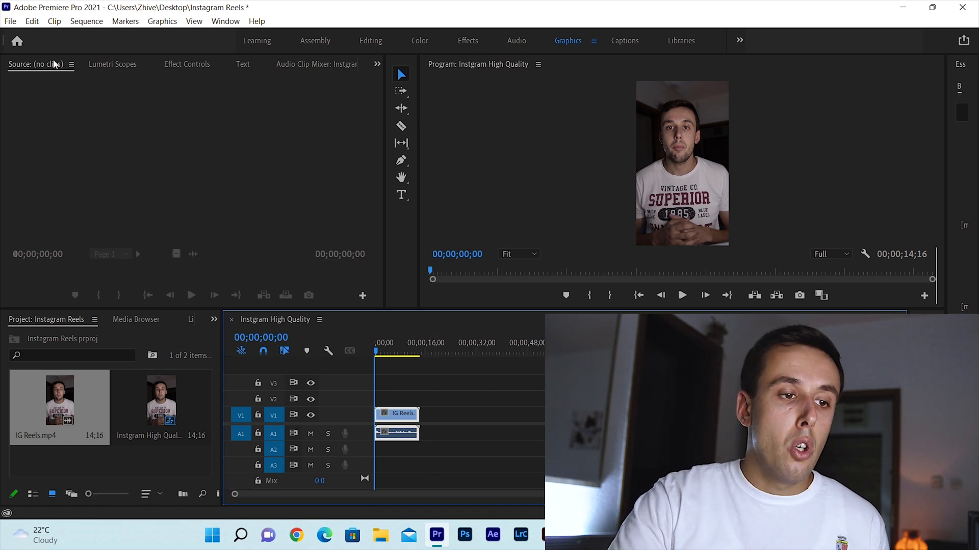
# Step: Start the media export for the Instgram High Quality sequence from the File menu
pyautogui.click(11, 20)
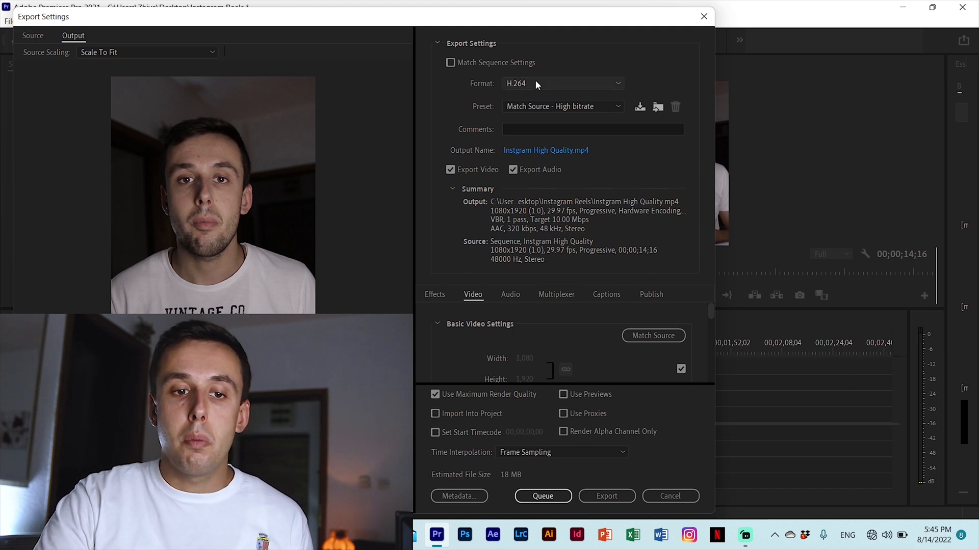
pyautogui.moveTo(535, 84)
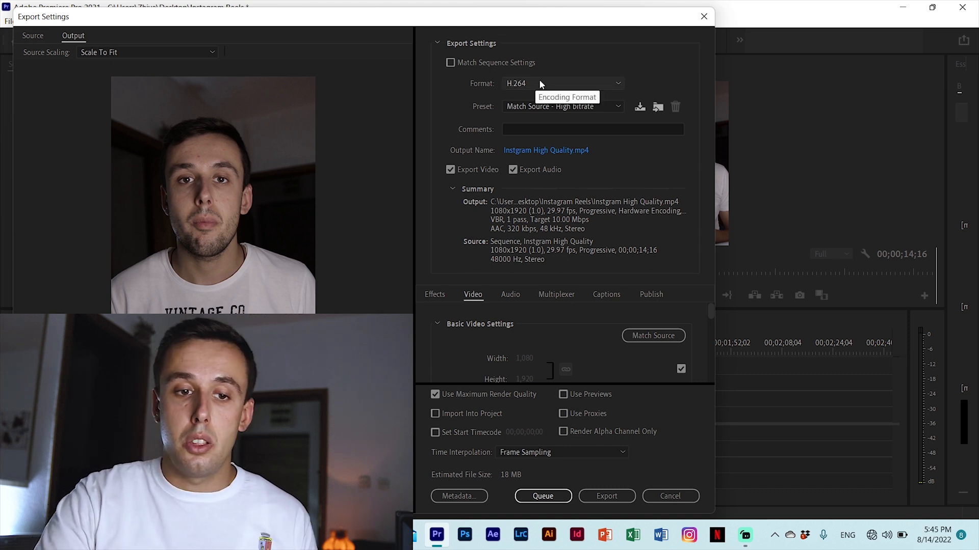
pyautogui.moveTo(549, 106)
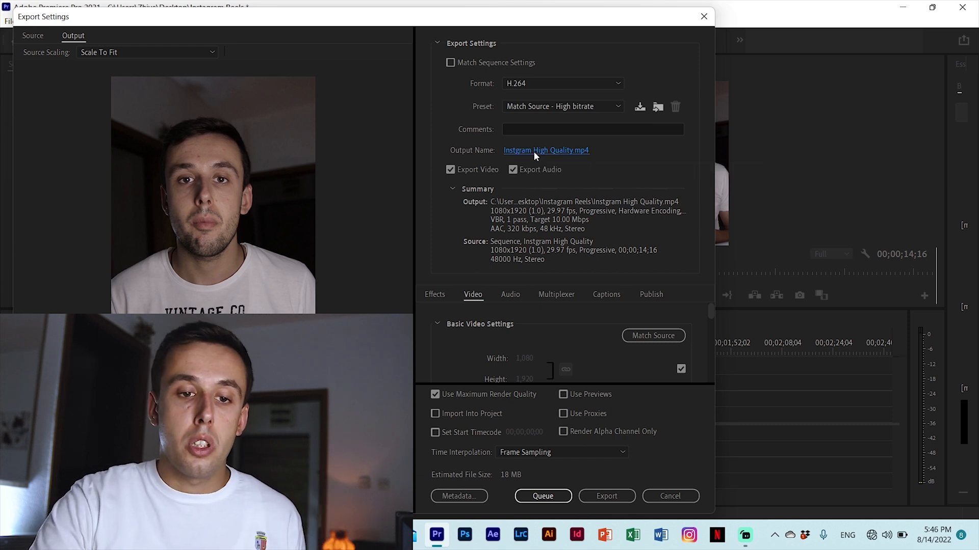
# Step: Confirm the output as Instgram High Quality.mp4 in the Instagram Reels folder
pyautogui.click(544, 150)
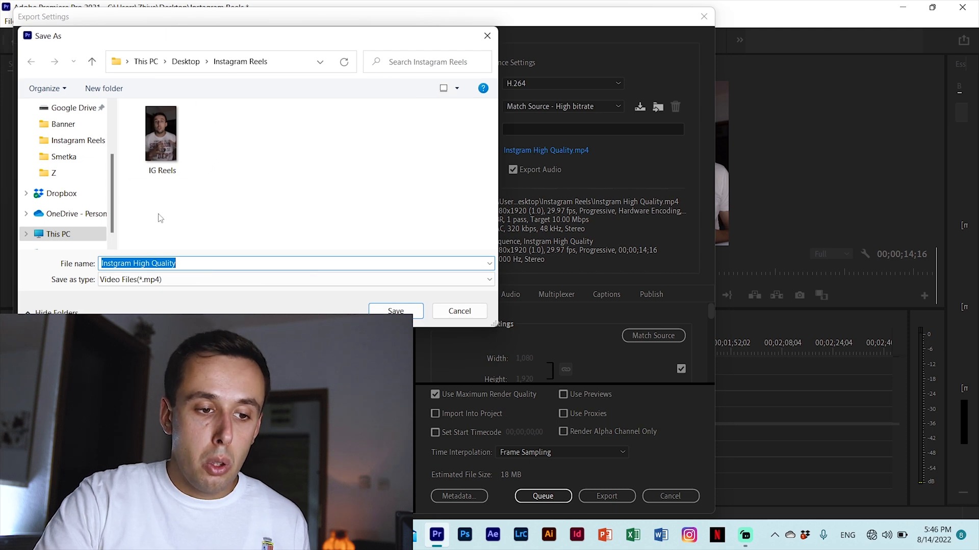
pyautogui.click(162, 134)
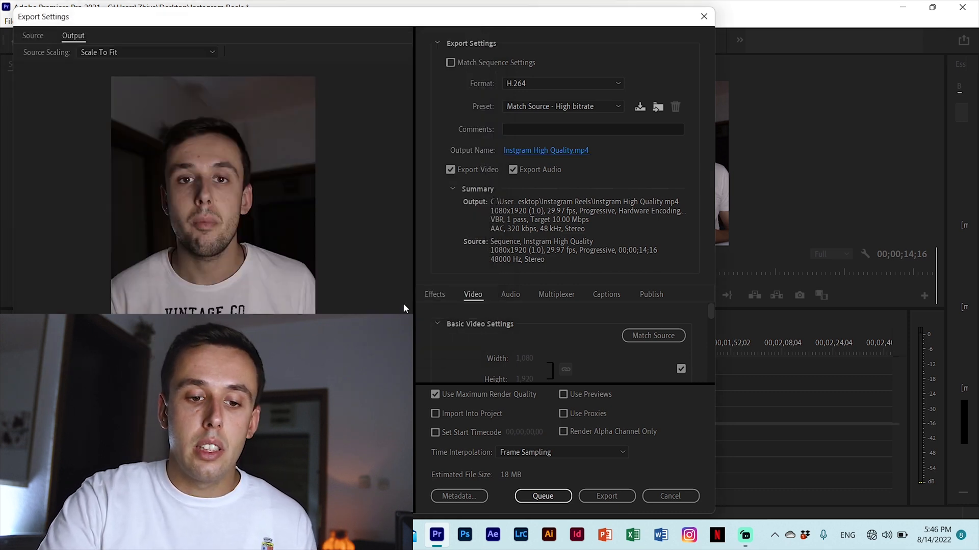
pyautogui.moveTo(544, 342)
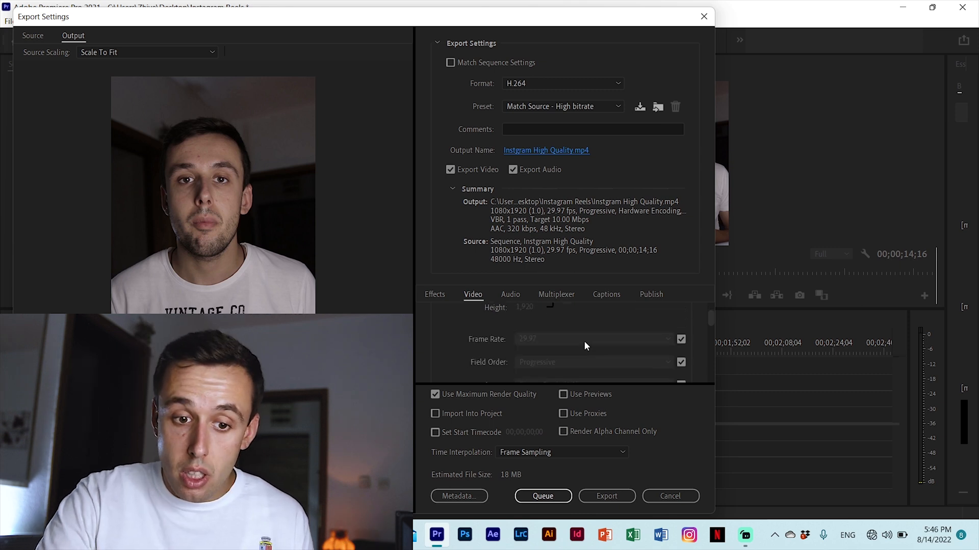
# Step: Enable Render at Maximum Depth and keep Hardware Encoding as the performance setting
pyautogui.scroll(-3)
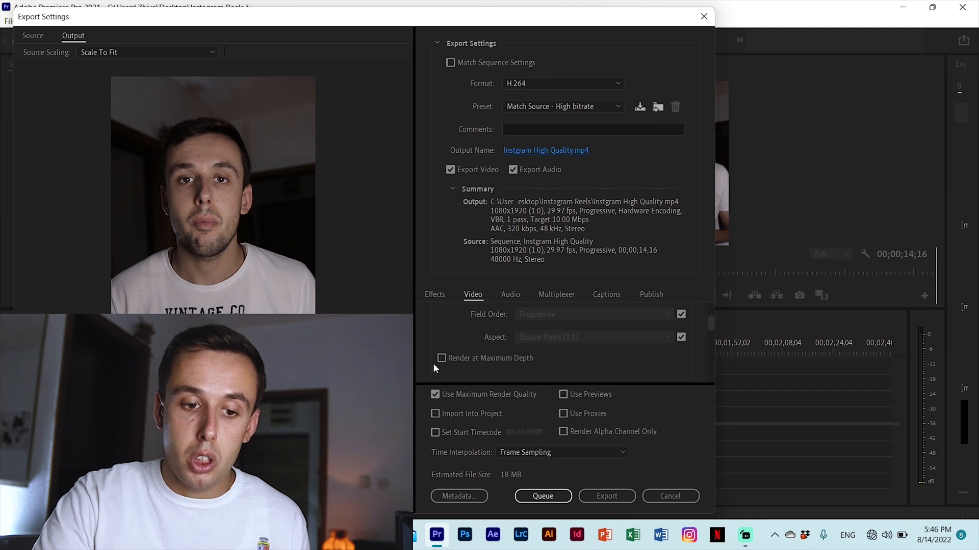
pyautogui.click(441, 358)
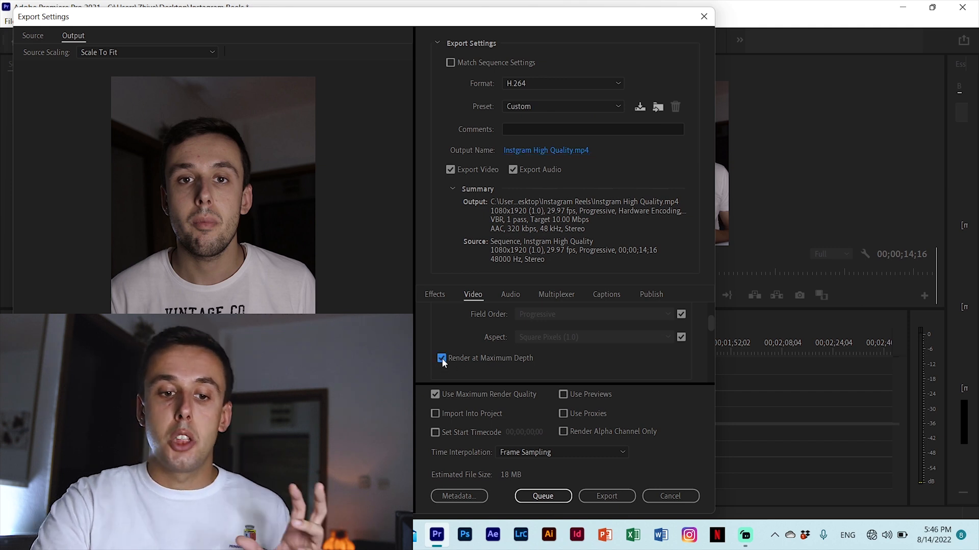
pyautogui.scroll(-3)
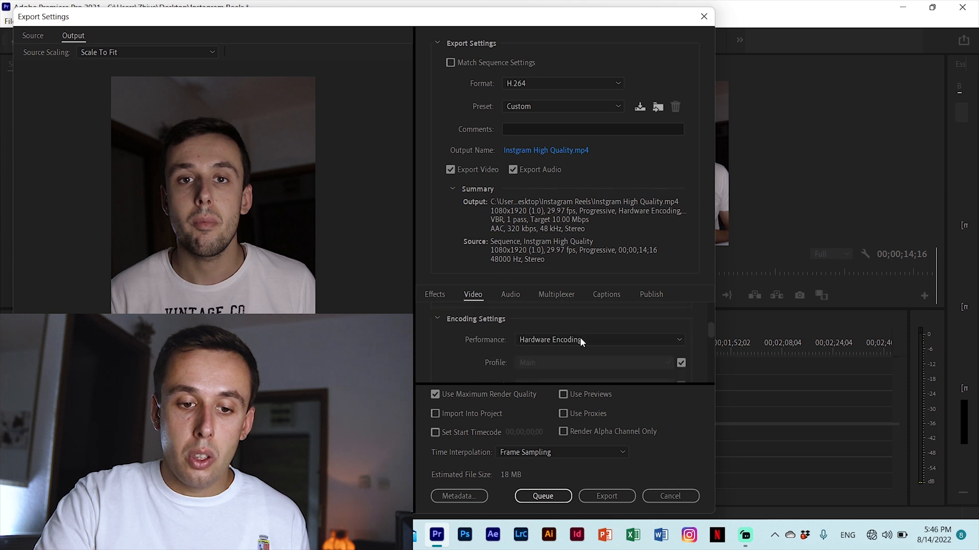
pyautogui.moveTo(551, 348)
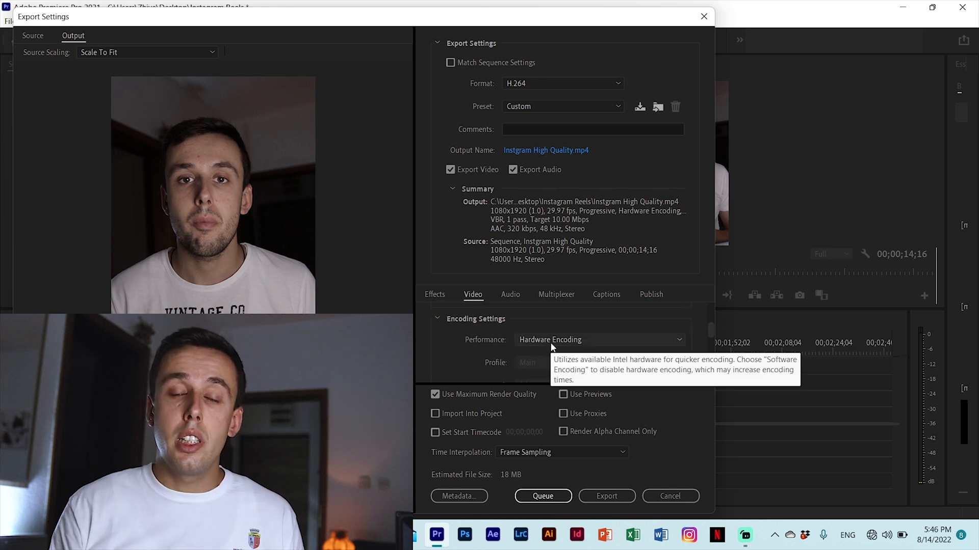
pyautogui.click(598, 340)
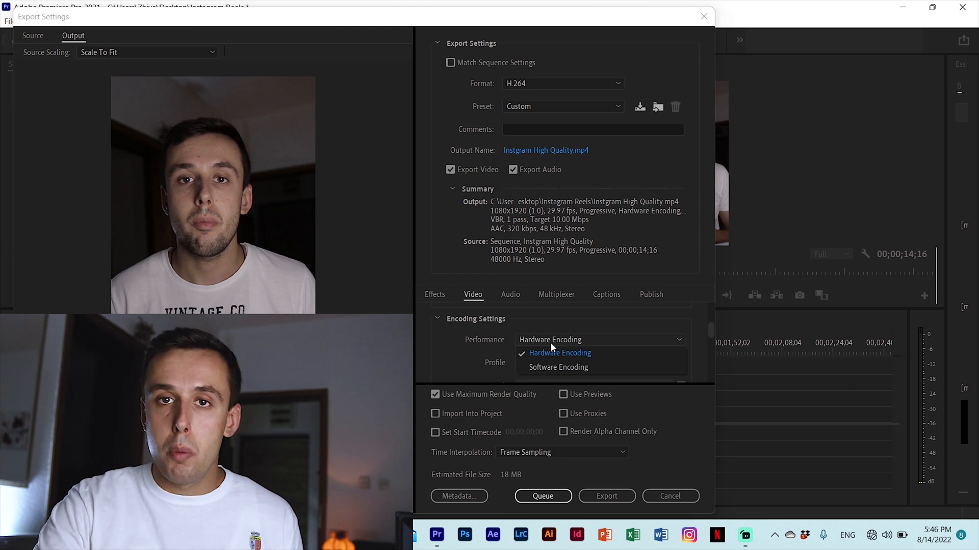
pyautogui.click(559, 353)
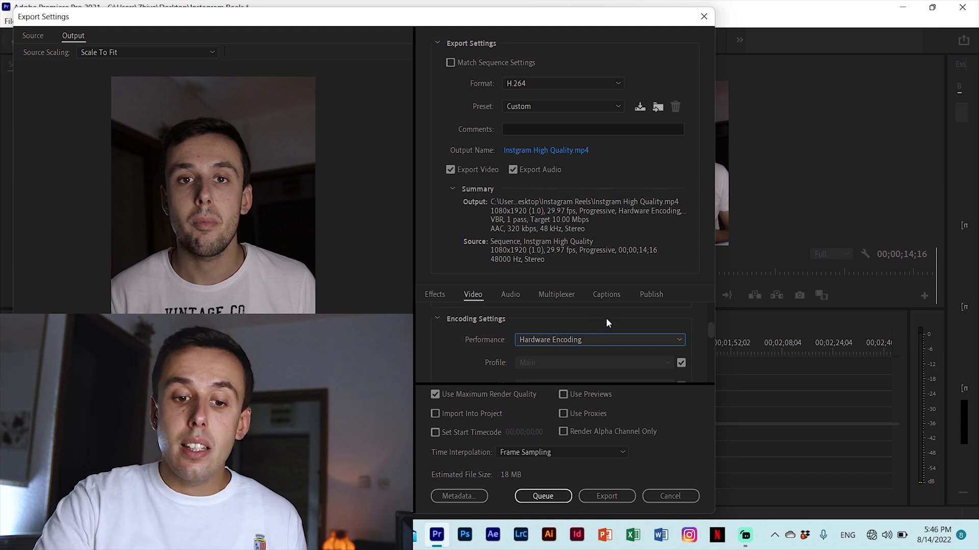
# Step: Keep VBR 1-pass encoding and raise the target bitrate to 17 Mbps
pyautogui.scroll(-3)
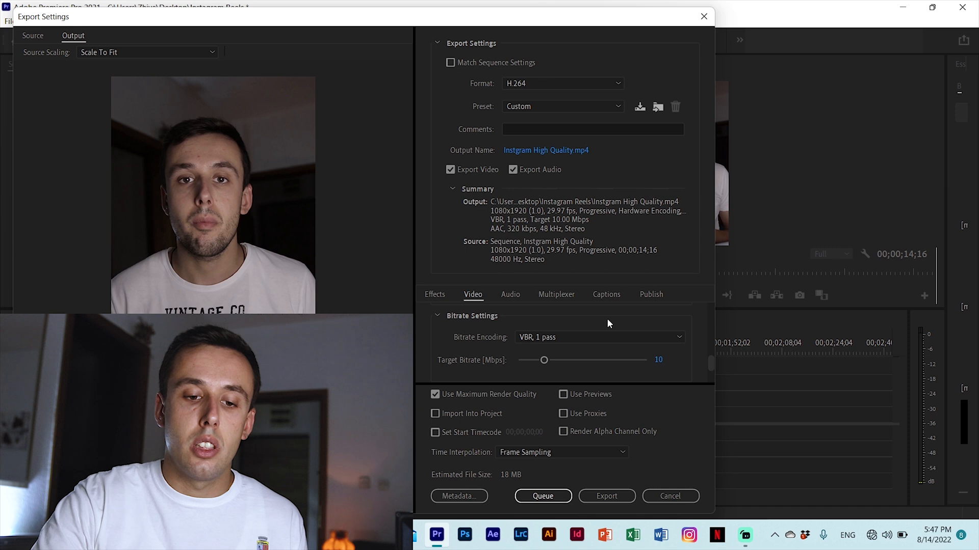
pyautogui.click(600, 338)
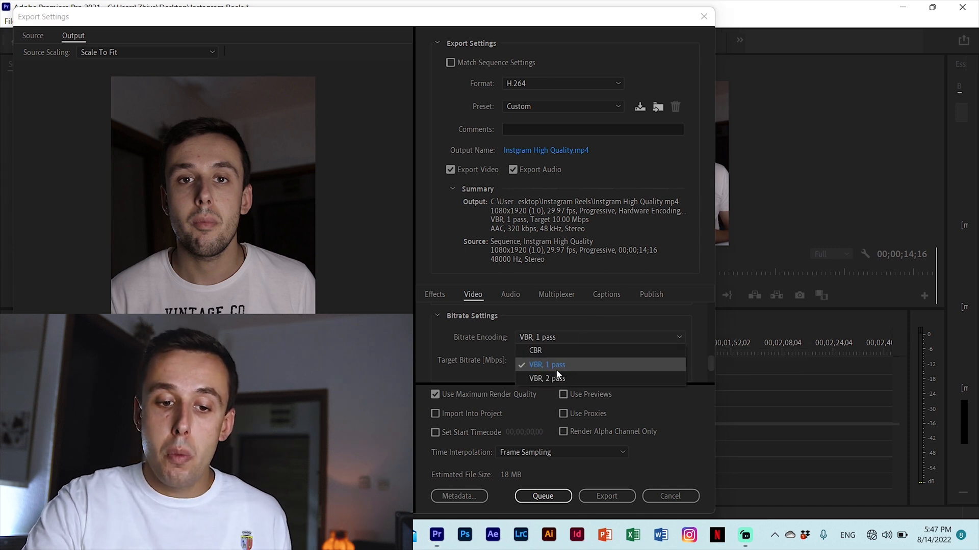
pyautogui.click(546, 365)
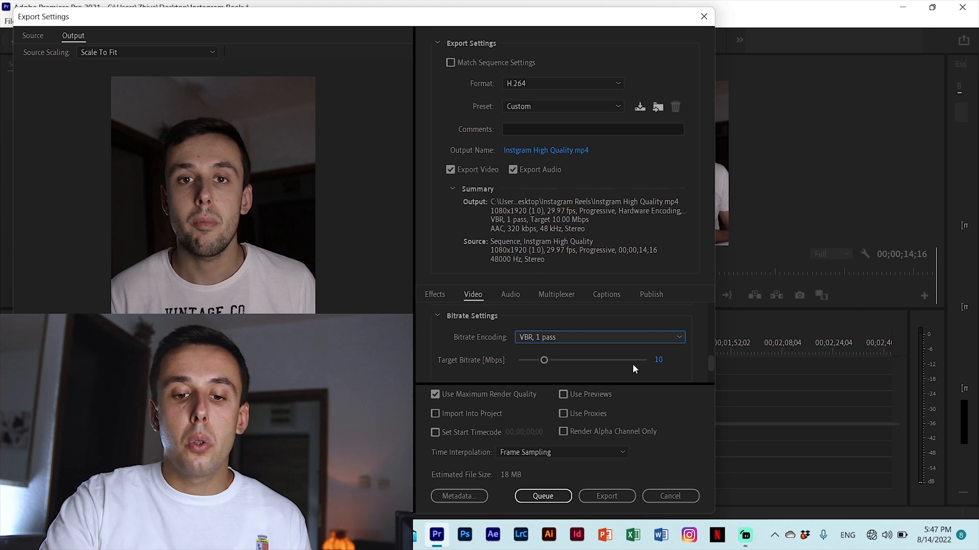
pyautogui.click(657, 360)
pyautogui.write('17')
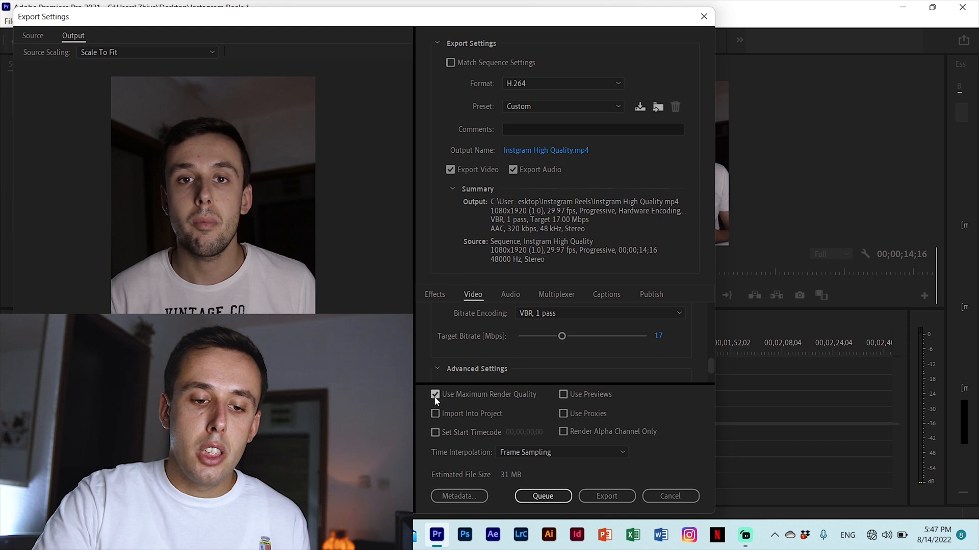
pyautogui.moveTo(490, 394)
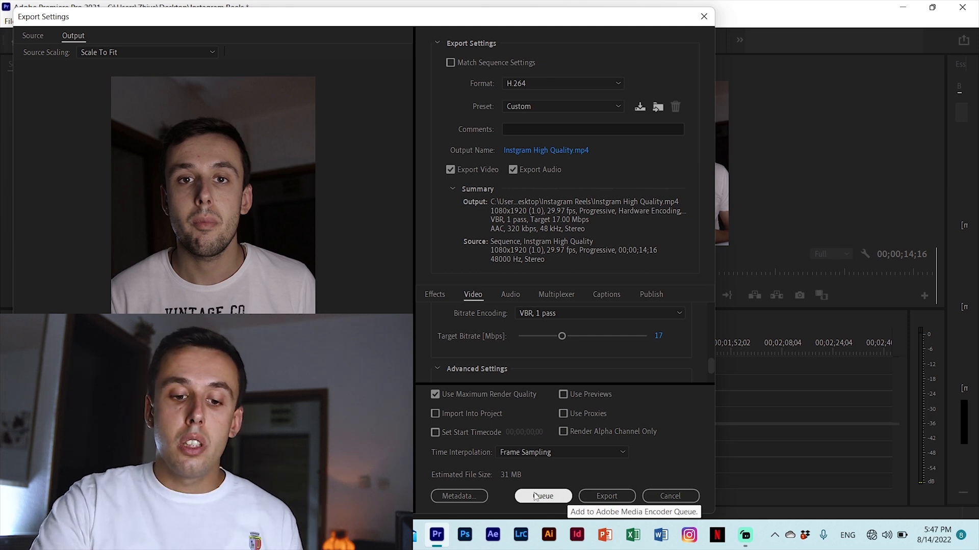
pyautogui.moveTo(613, 484)
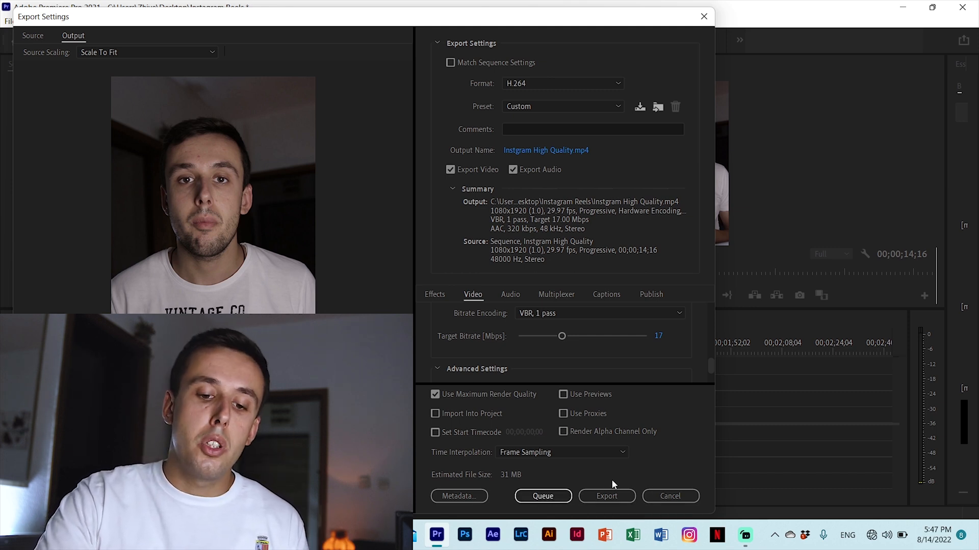